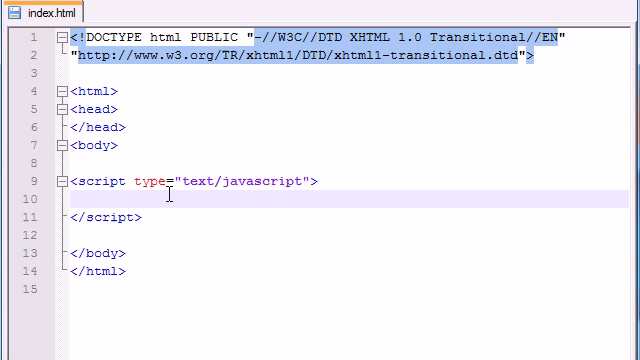
Declare var first = "bucky"; and begin var last = "roberts" on the next line.
text(var)
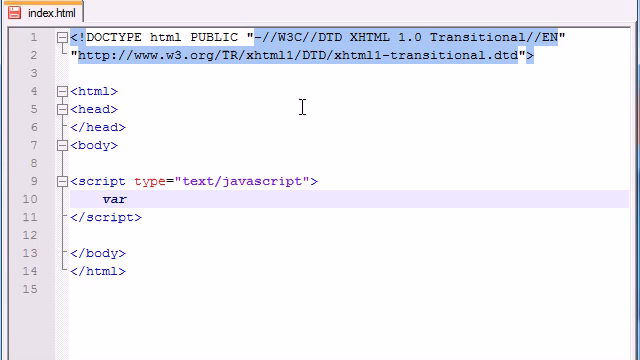
text(first = "")
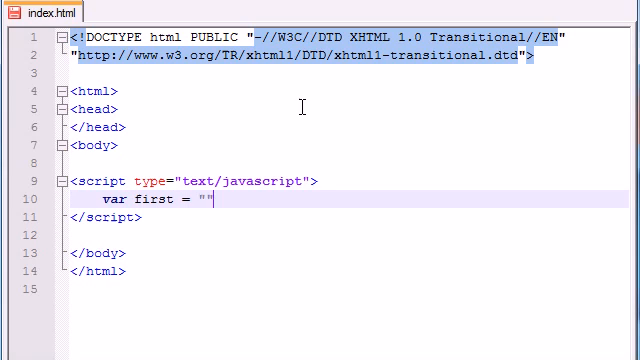
text(bucky";)
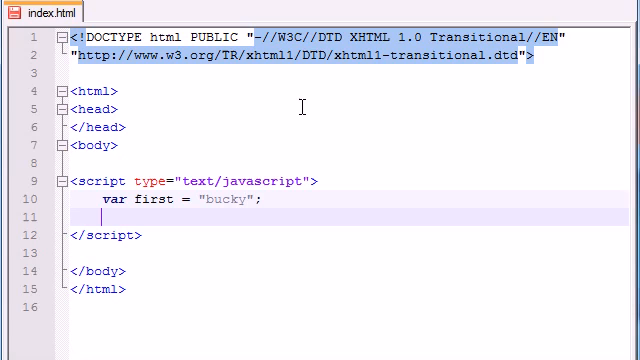
text(var =)
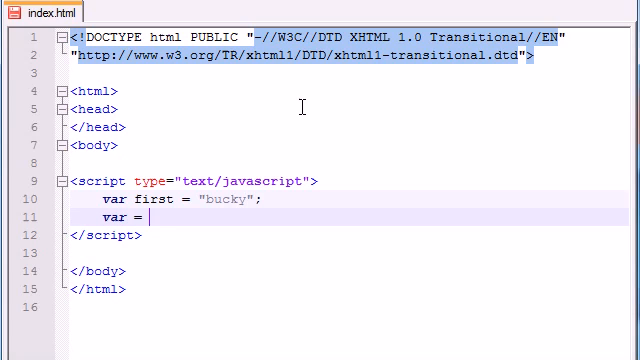
text(last)
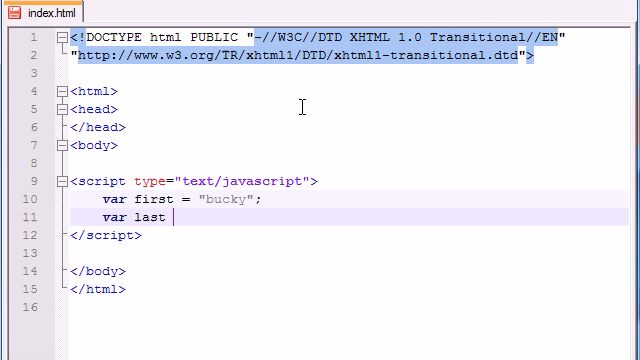
text(= "rovb")
text(if()
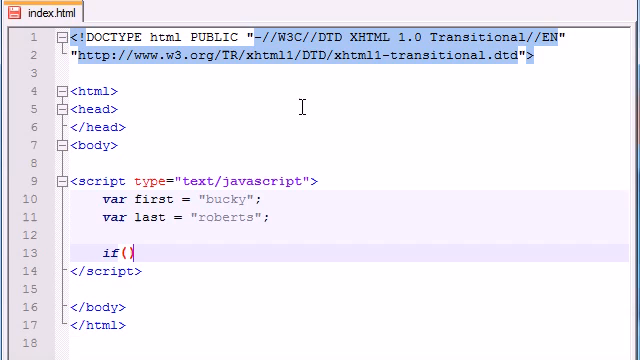
Write if( ){ } and add the first comparison (first=="bucky") inside the parentheses.
text({)
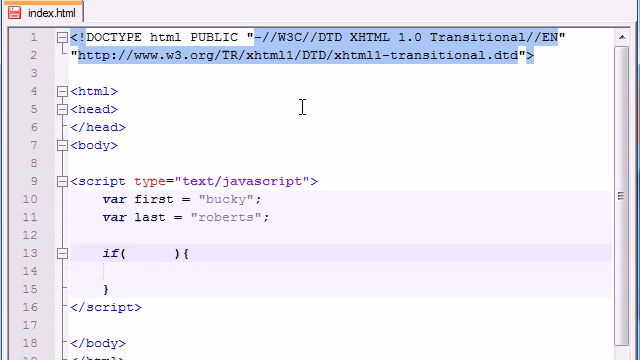
text(())
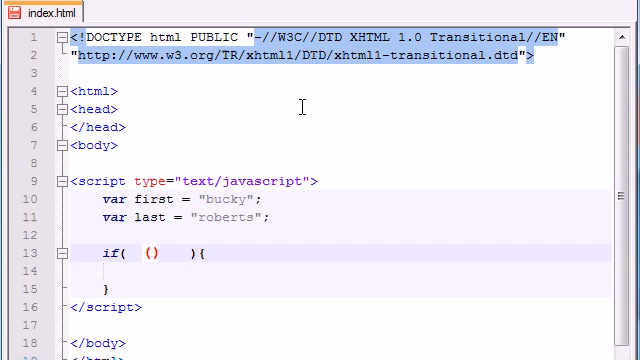
text(firs)
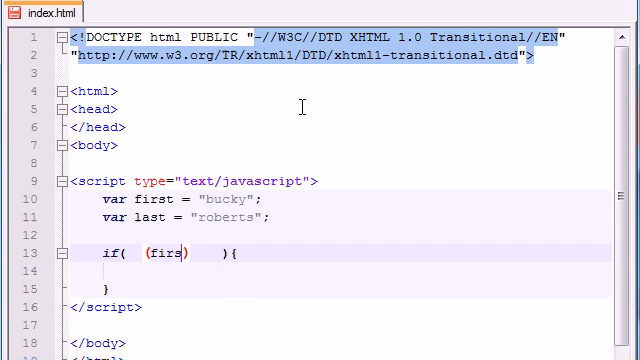
text(t=="bucky")
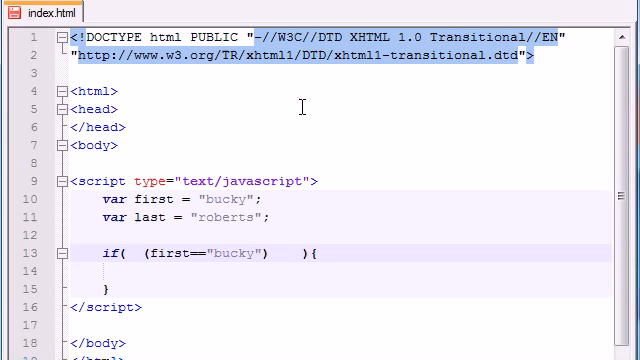
Add the second comparison (last=="roberts") after the first one.
text((1))
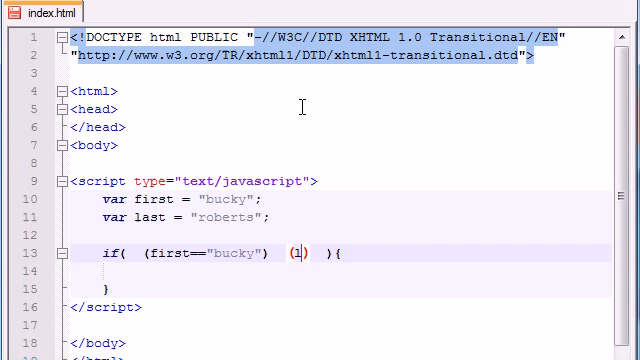
text(last==)
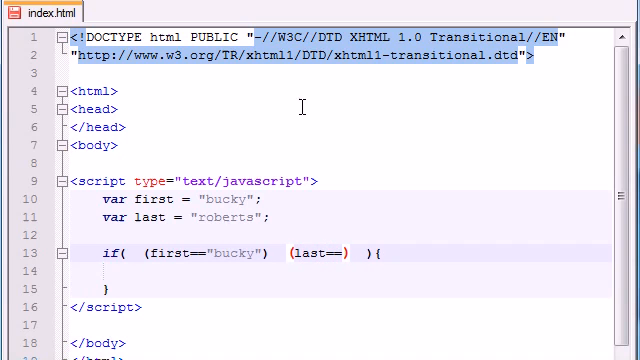
text(")
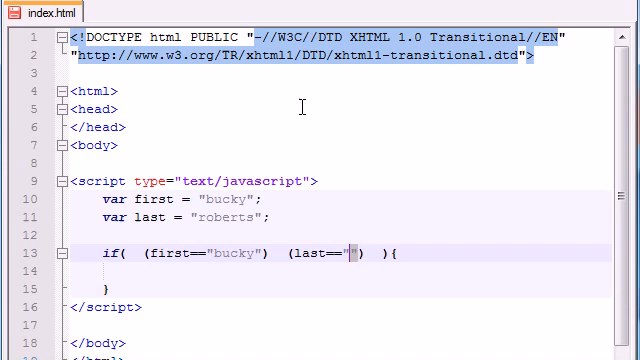
text(roberts)
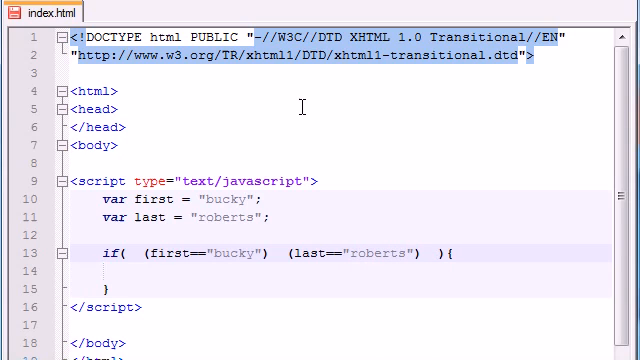
mouse_move(260, 246)
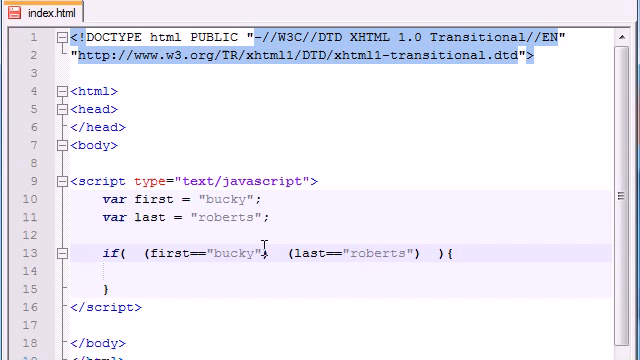
Insert the && operator between the two comparisons so both must hold.
double_click(200, 252)
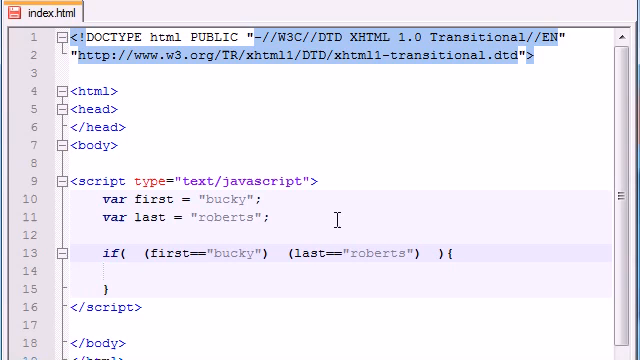
text(|)
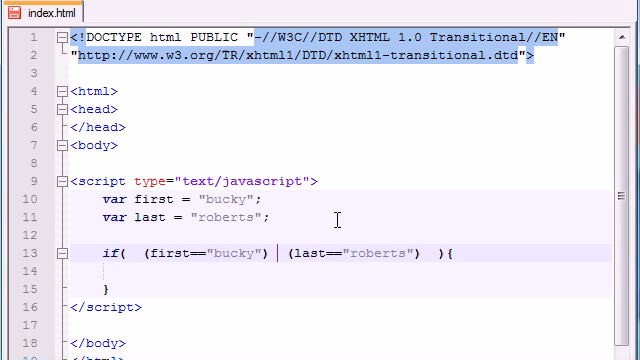
text(&&)
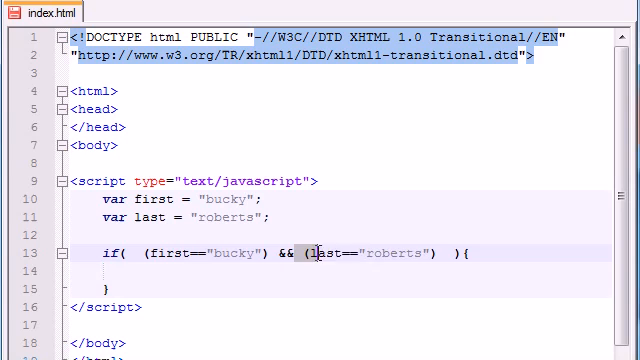
click(260, 272)
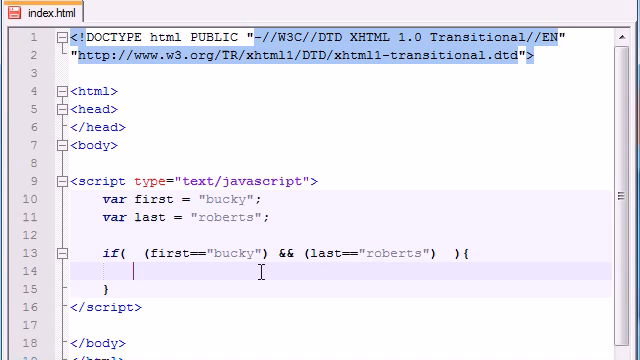
Inside the if body, call document.write with a "hey good job" congratulatory message.
text(doc)
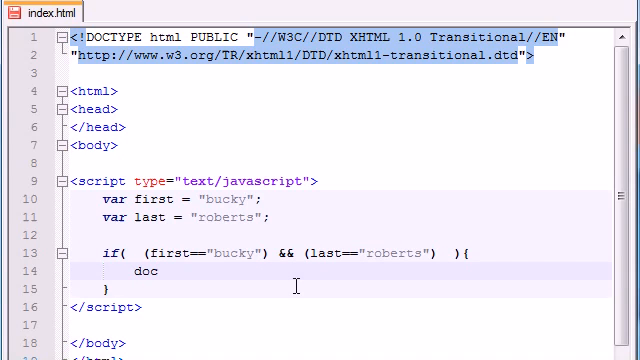
text(ume)
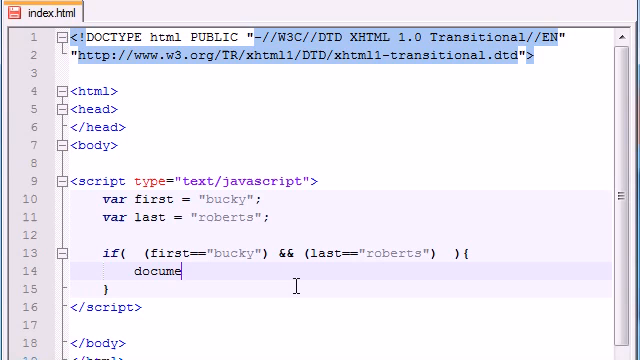
text(nt.write)
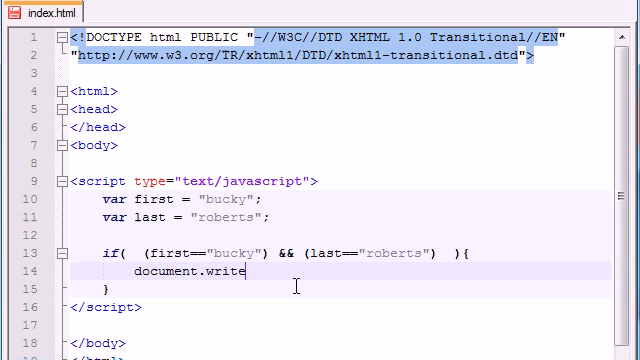
text(();)
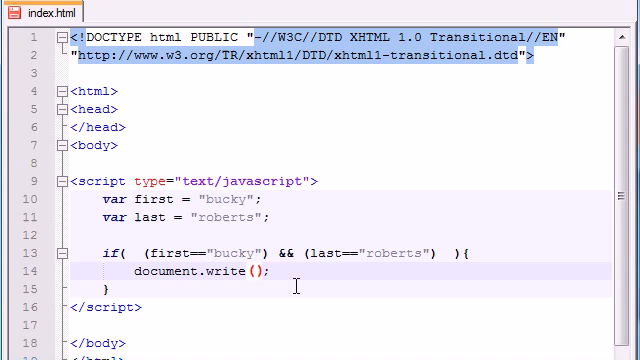
text(hey good ")
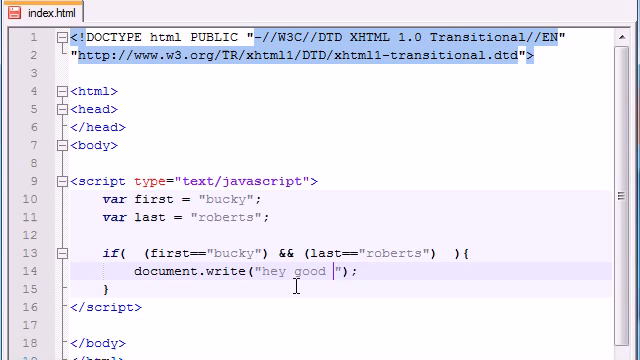
text(job busddy erhe sia eda)
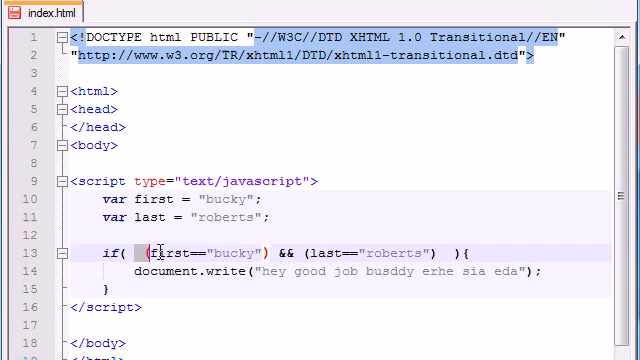
mouse_move(342, 248)
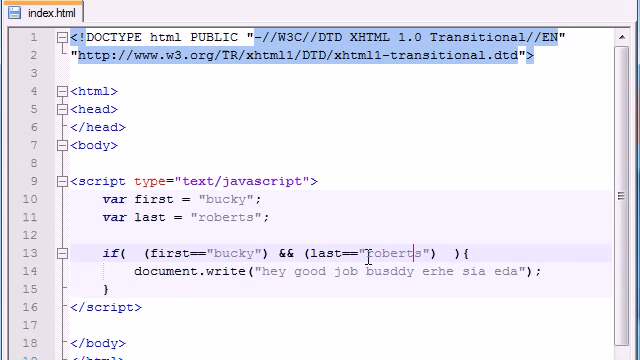
Replace "bucky" with "tommy" in the var first declaration.
double_click(224, 202)
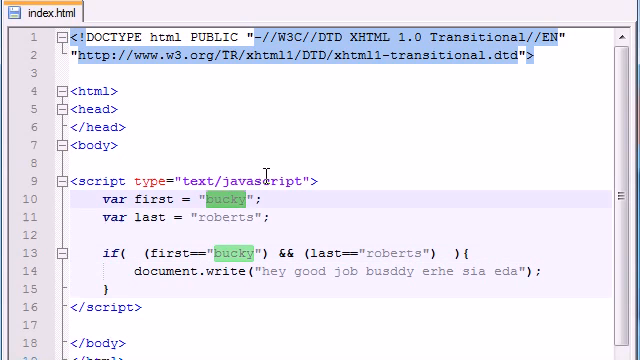
text(tommy)
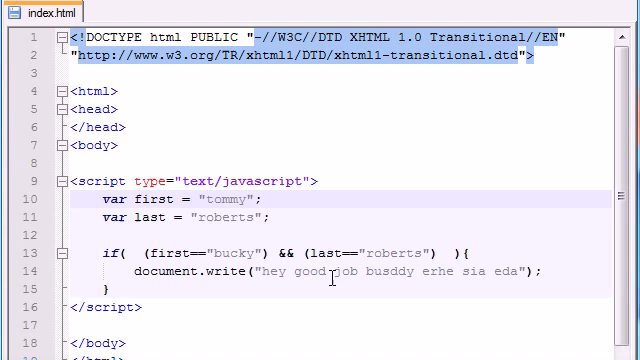
mouse_move(380, 242)
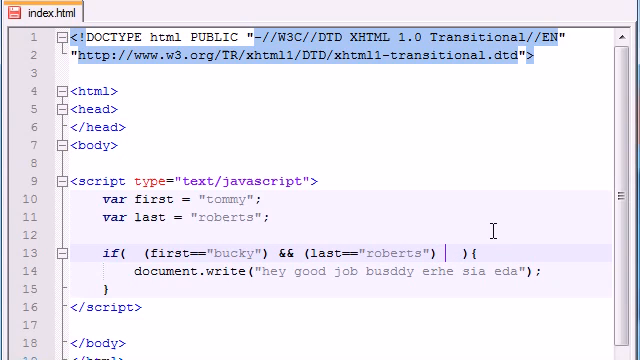
Append && with a placeholder parenthesised third condition to the if.
text(&&)
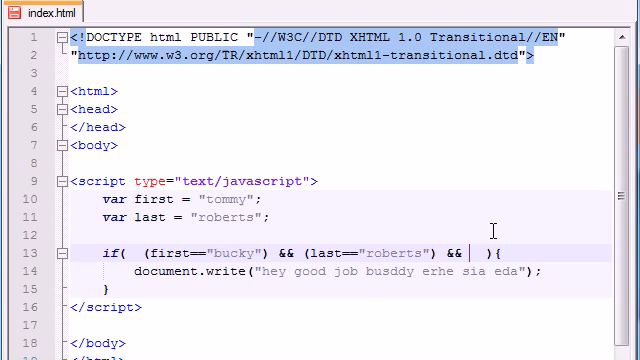
text((dsdsadasd))
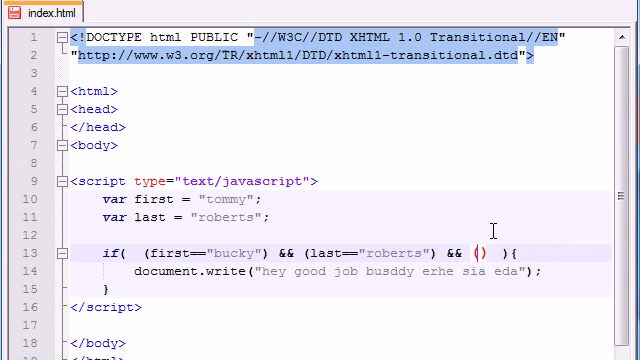
mouse_move(508, 256)
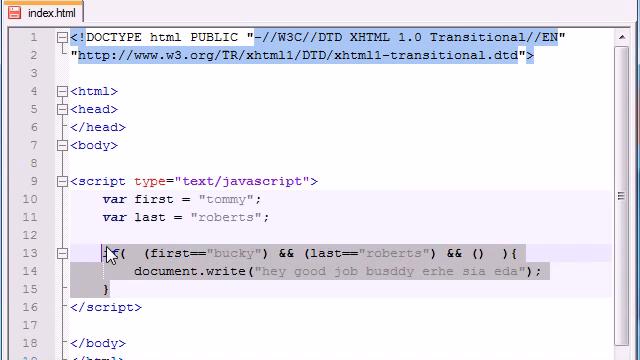
Delete the old if block and write a new if(){ } whose body calls document.write("bacon").
key(Delete)
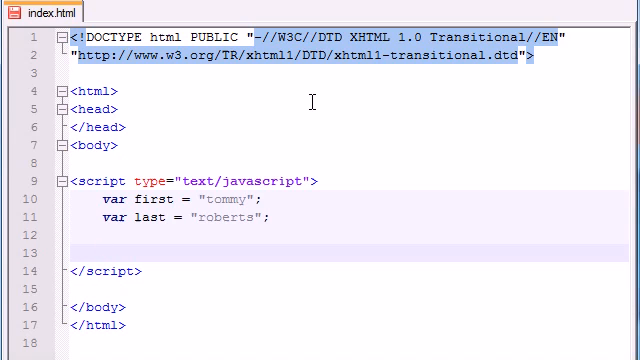
text(if(){)
text(doc)
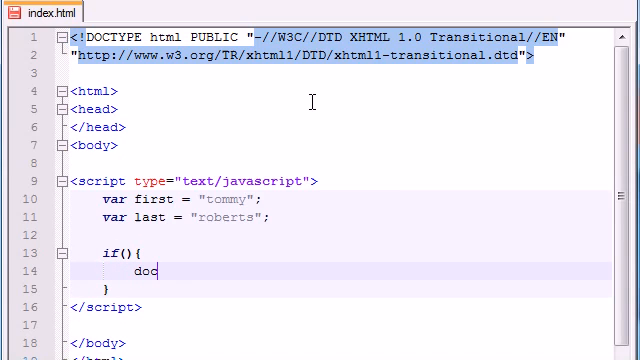
text(ument.write()
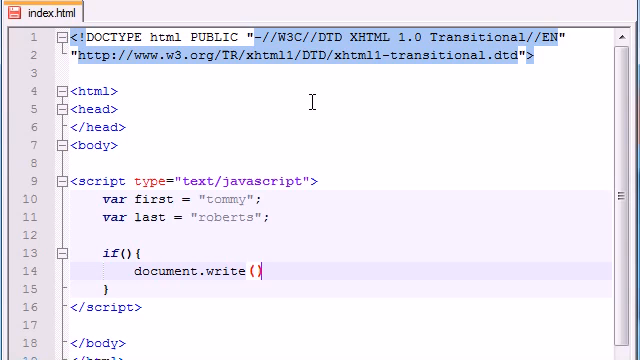
mouse_move(256, 272)
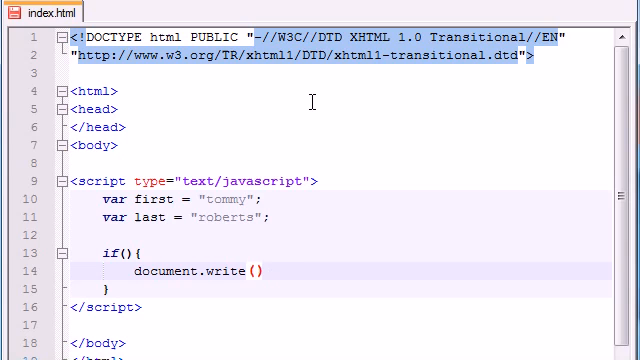
text("")
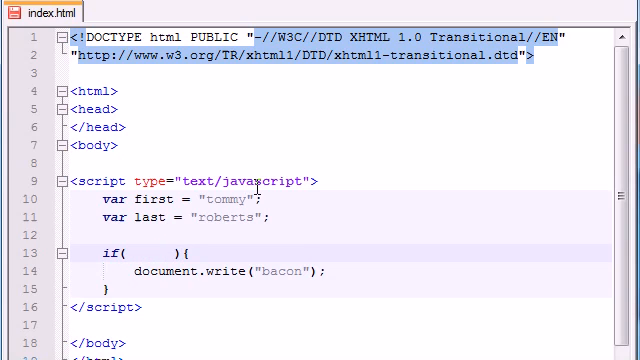
Fill the condition with (first=="bucky") || (last=="roberts").
text(())
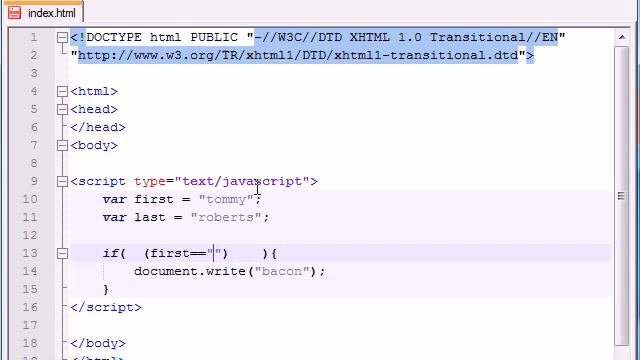
text(bucky)
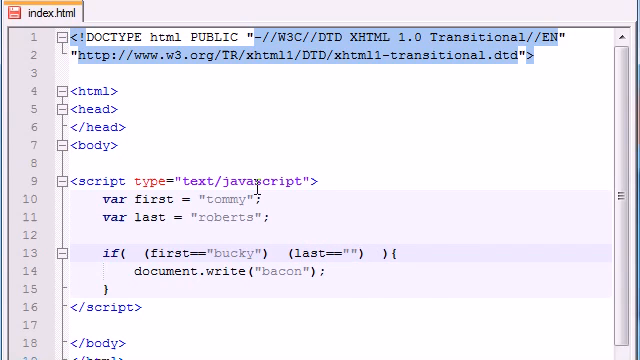
text(roberts)
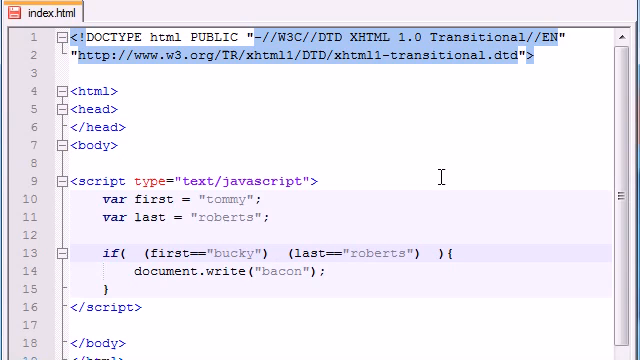
text(||)
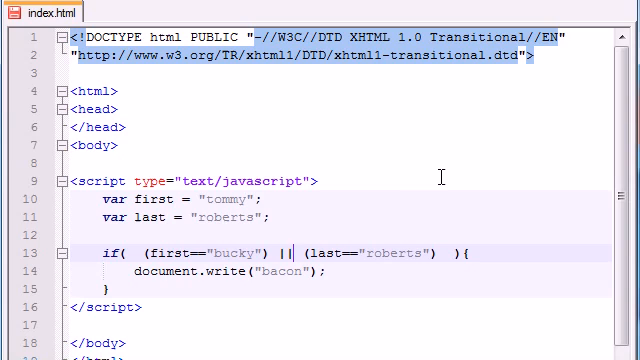
mouse_move(340, 308)
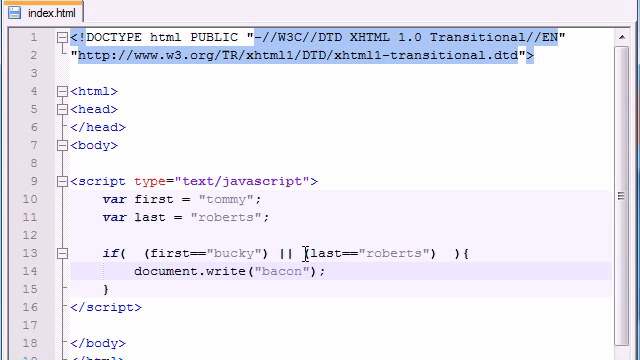
Change var last to "hanks" and update the condition names to tommy and hanks.
double_click(396, 252)
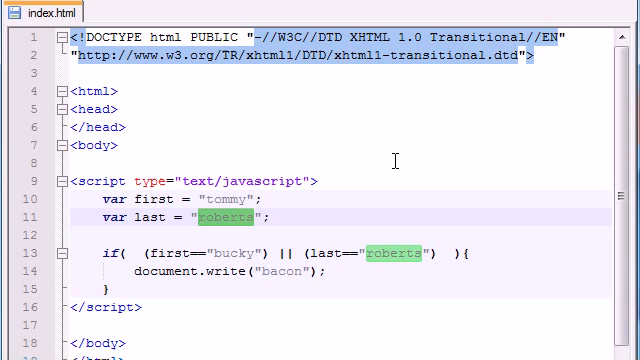
text(hanks)
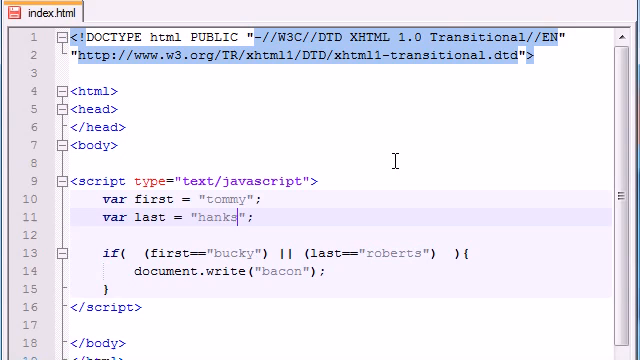
mouse_move(236, 252)
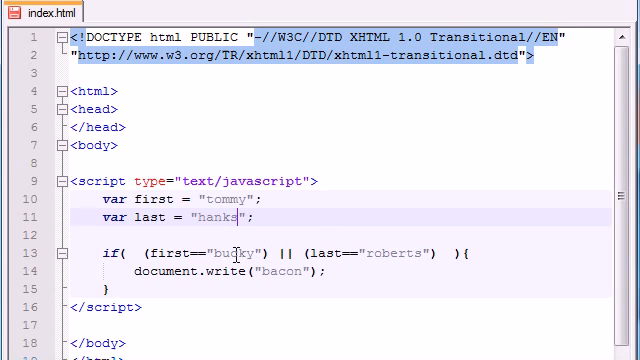
double_click(384, 252)
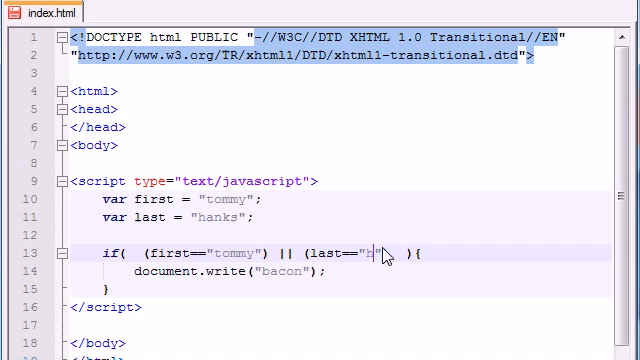
text(anks)
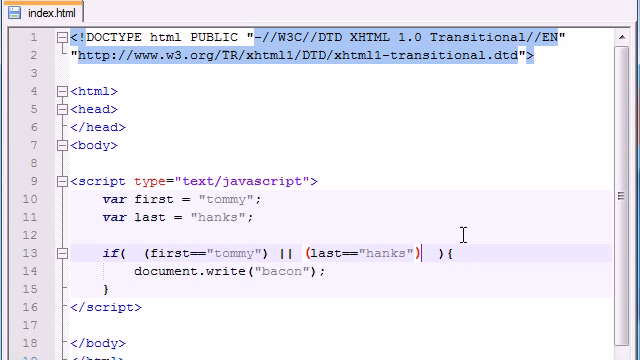
Append a third || clause with placeholder parentheses to the if condition.
text(||)
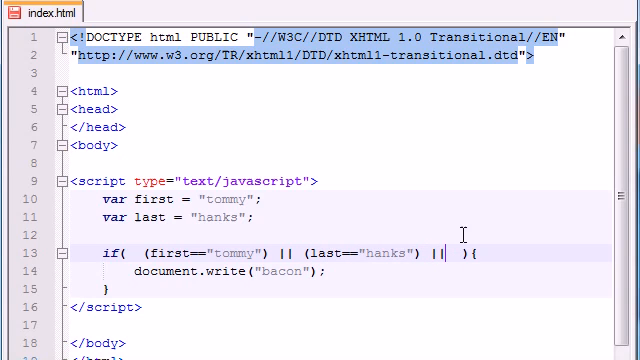
text(())
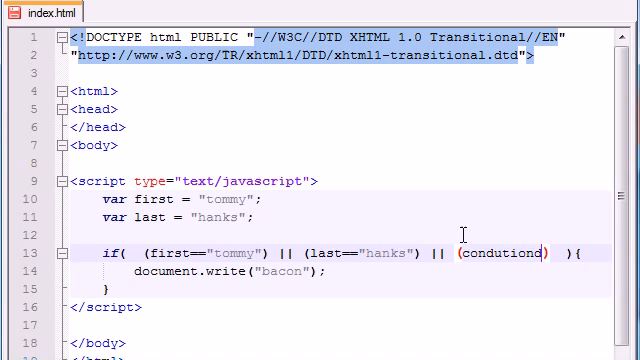
mouse_move(322, 244)
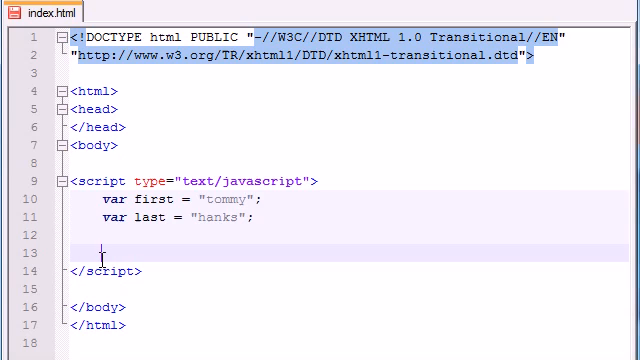
Replace the typed && with || on the blank line inside the script.
text(&&)
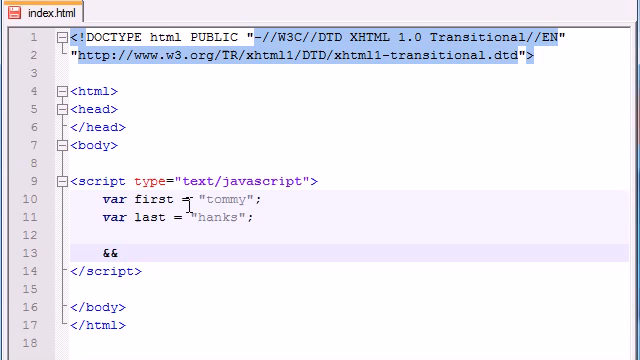
key(Backspace)
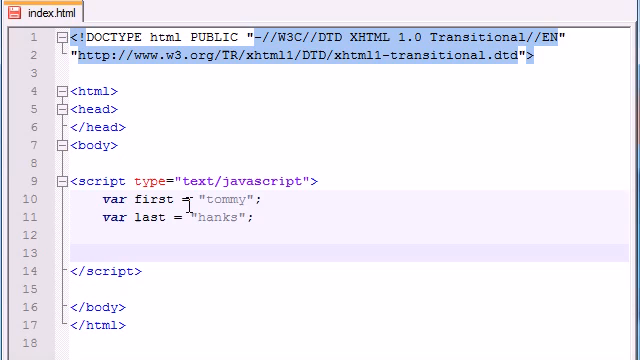
text(||)
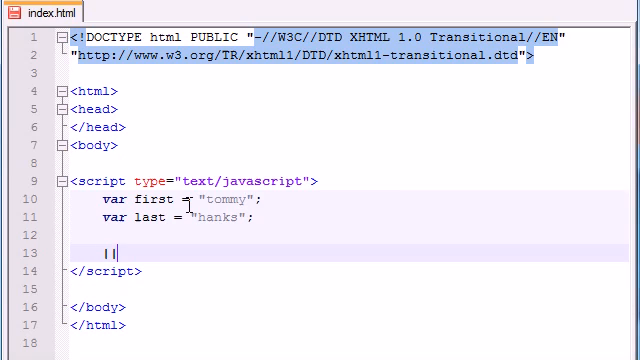